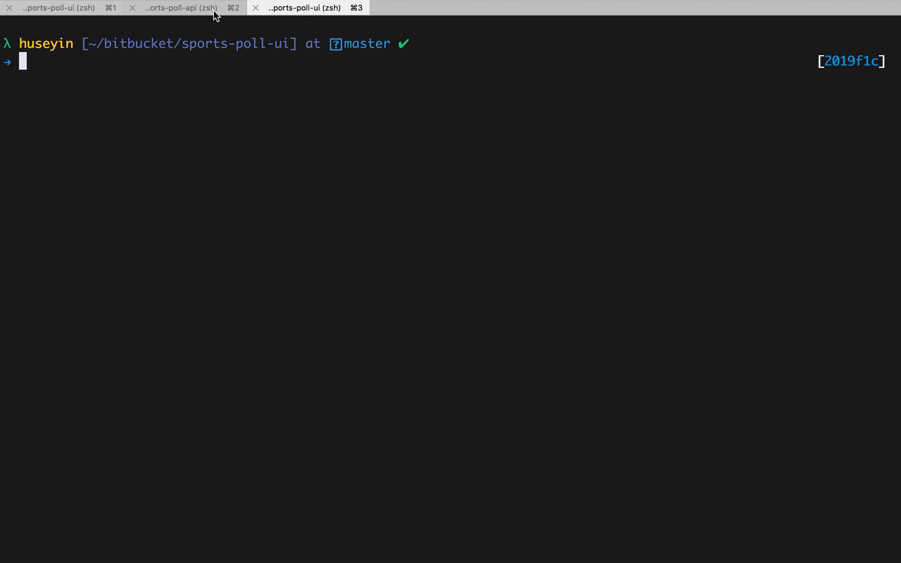
# - Run npm start in the sports-poll-api session to serve the API on port 5000
pyautogui.click(181, 8)
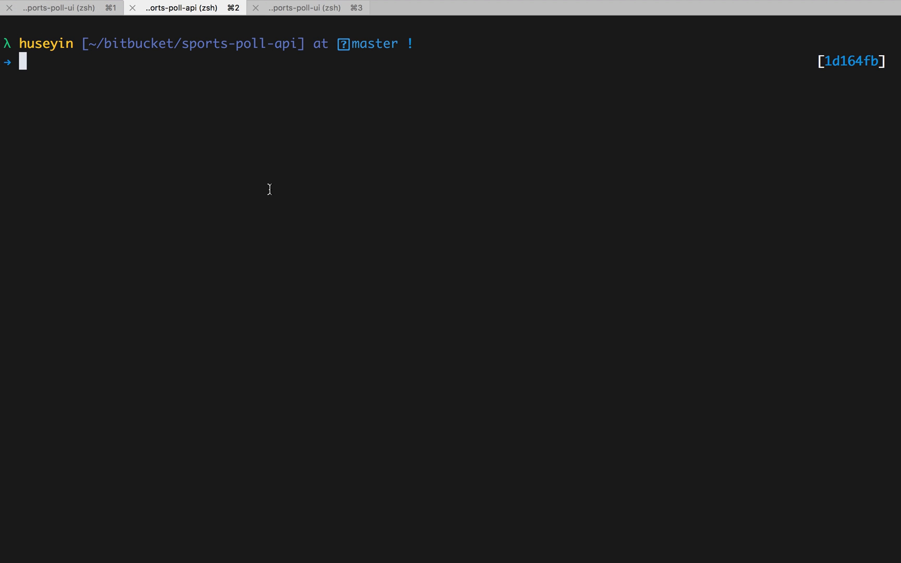
pyautogui.moveTo(211, 81)
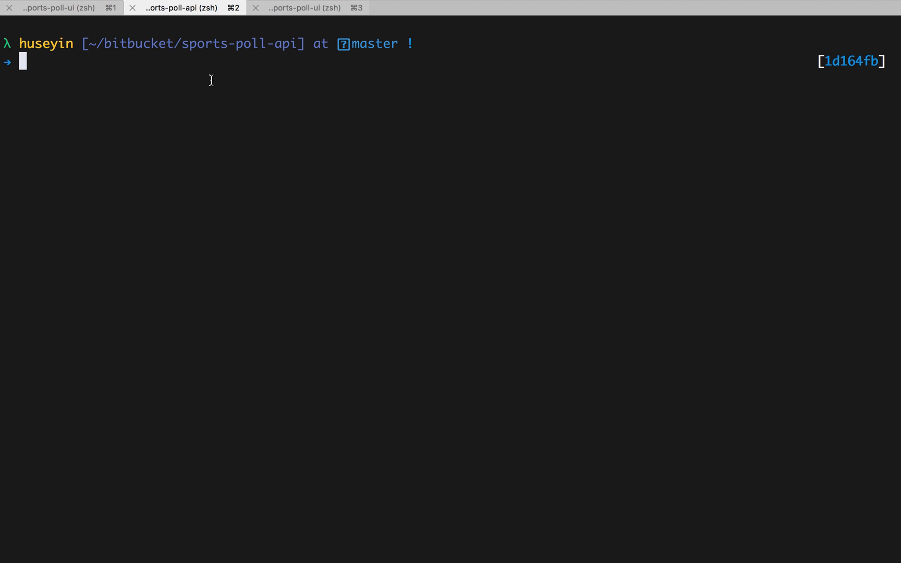
pyautogui.write('npm')
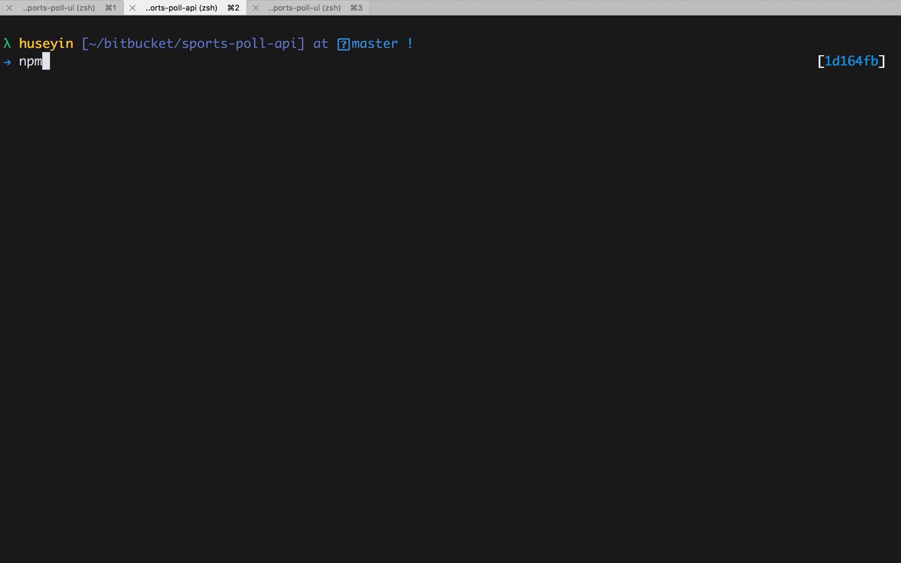
pyautogui.write('start')
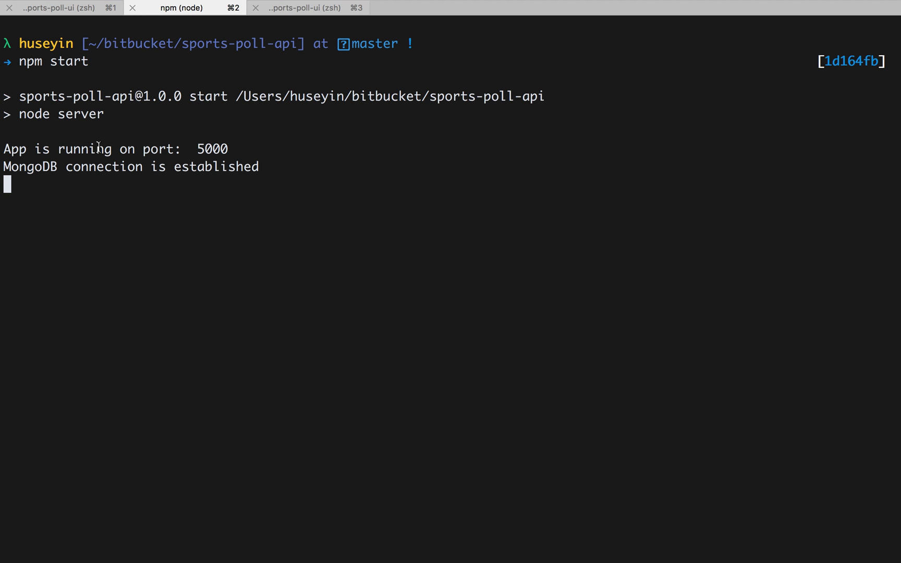
pyautogui.moveTo(435, 278)
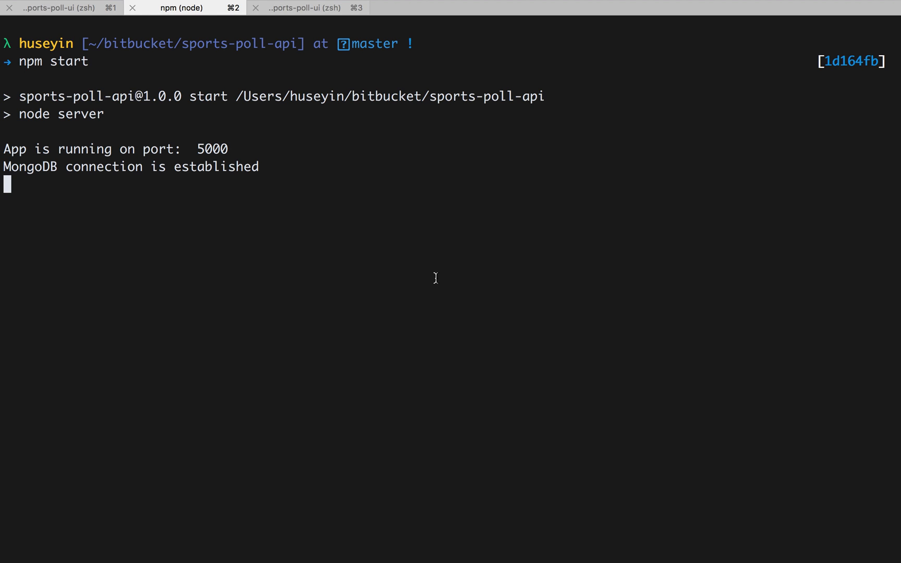
pyautogui.moveTo(224, 177)
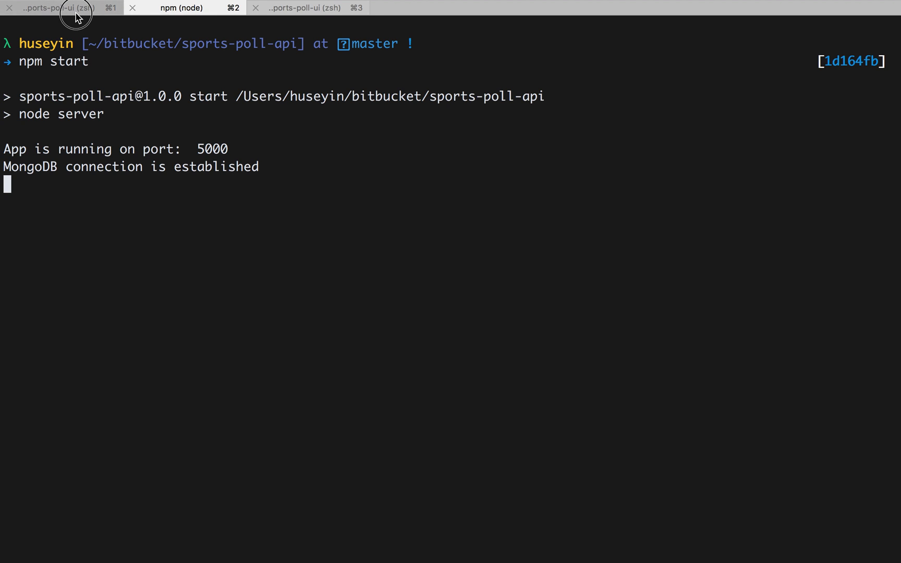
# - Run ng serve in the sports-poll-ui session to serve the frontend at localhost:4200
pyautogui.click(57, 7)
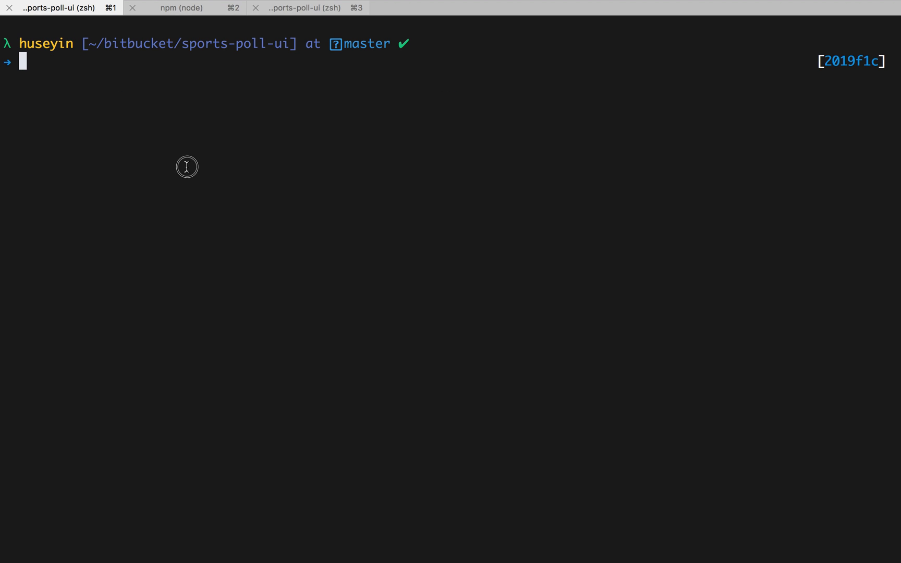
pyautogui.write('ng serv')
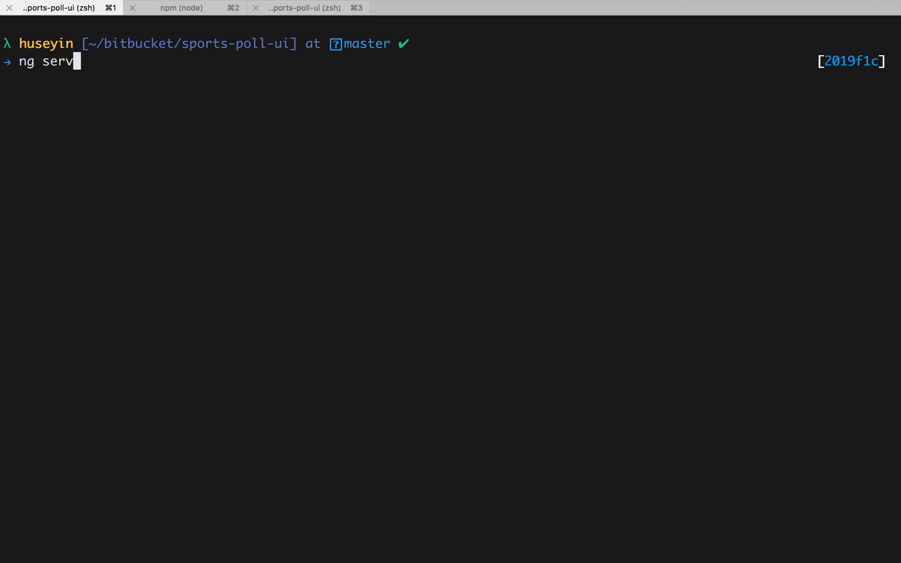
pyautogui.write('e')
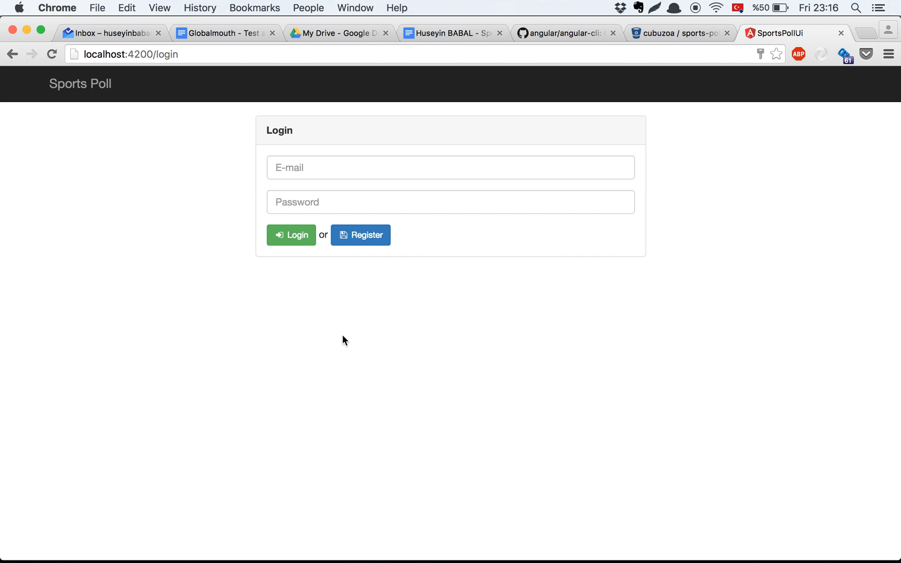
pyautogui.click(360, 235)
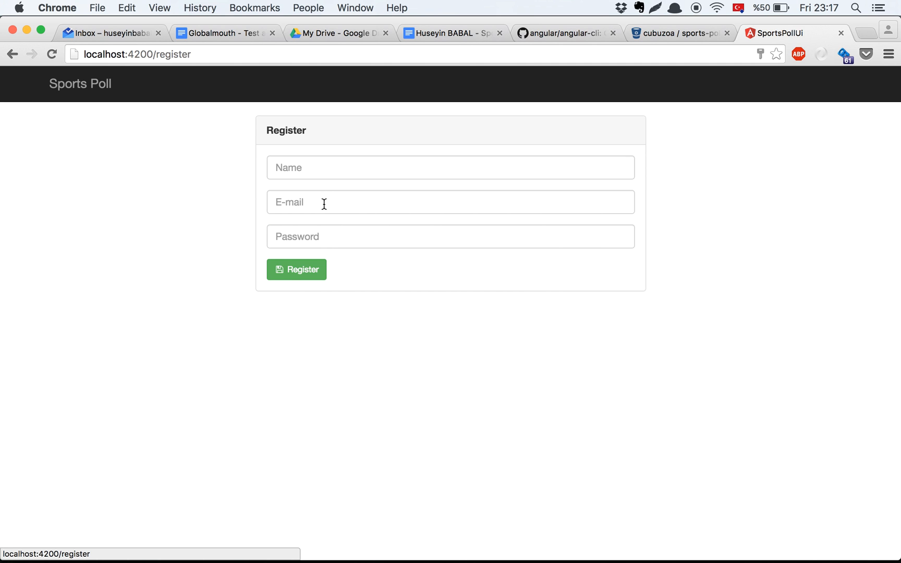
pyautogui.click(450, 167)
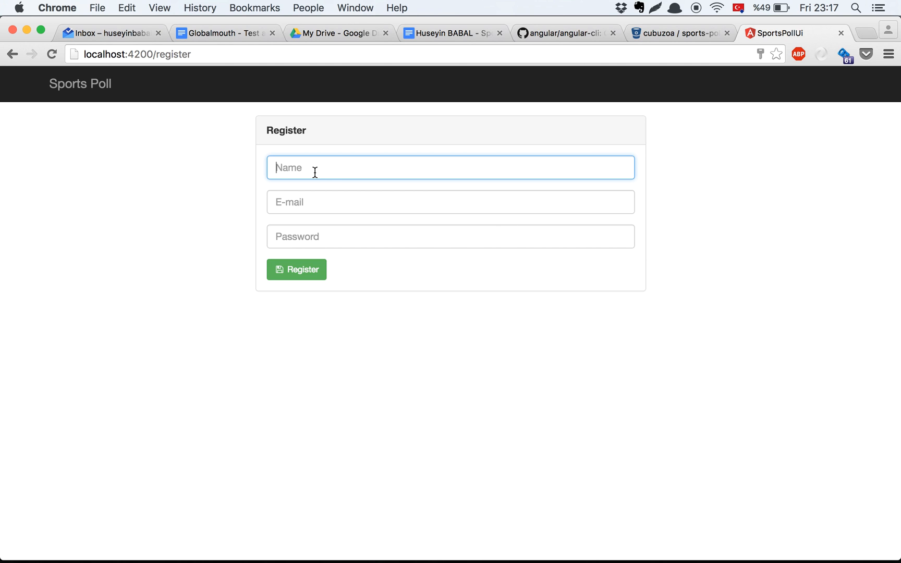
pyautogui.write('huseyin')
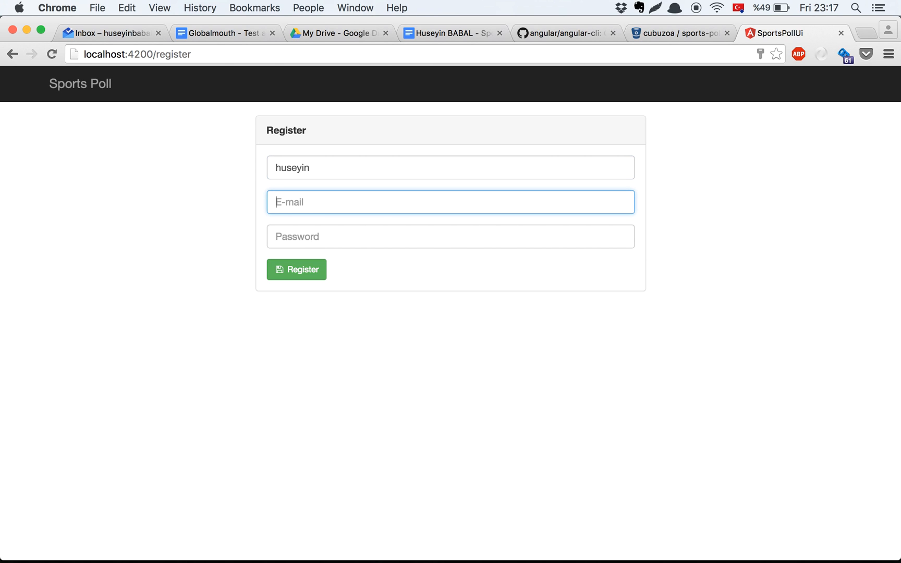
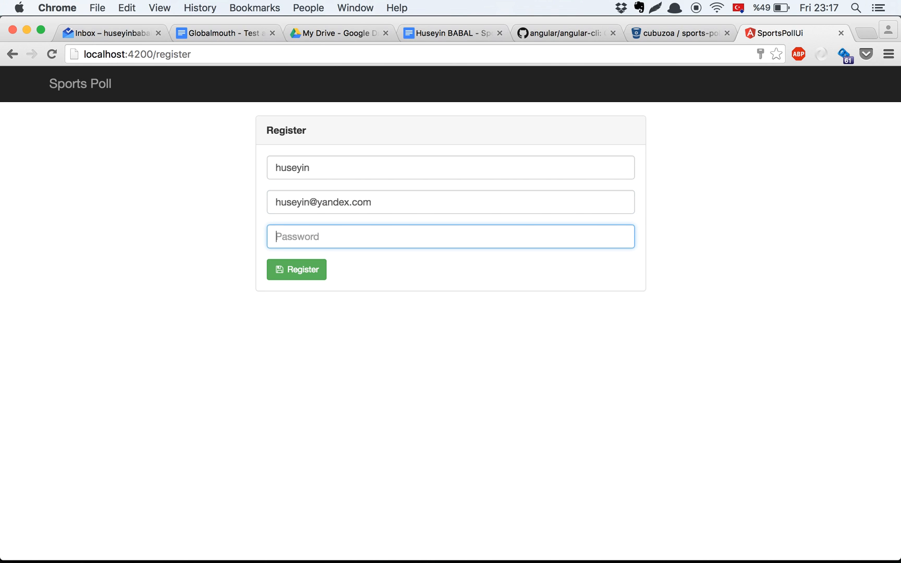
pyautogui.write('•••')
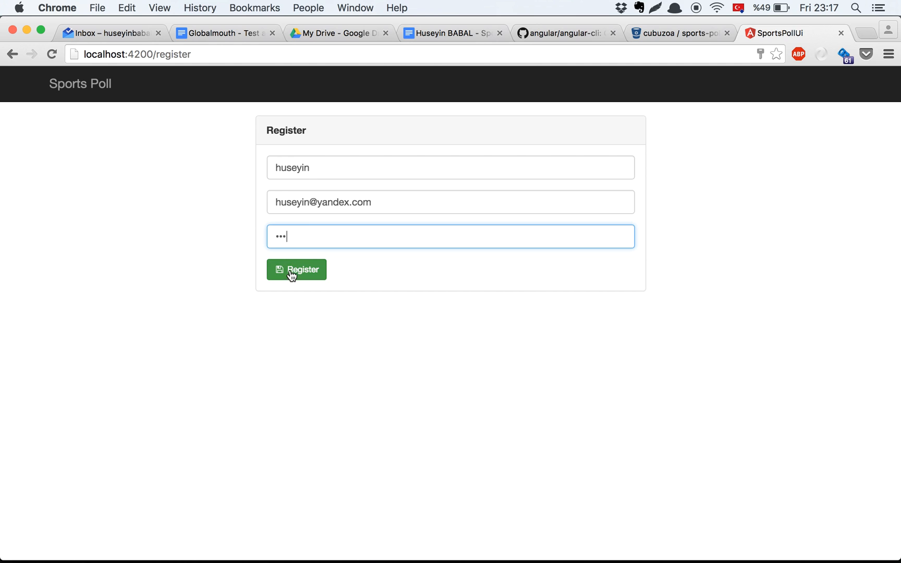
pyautogui.click(296, 269)
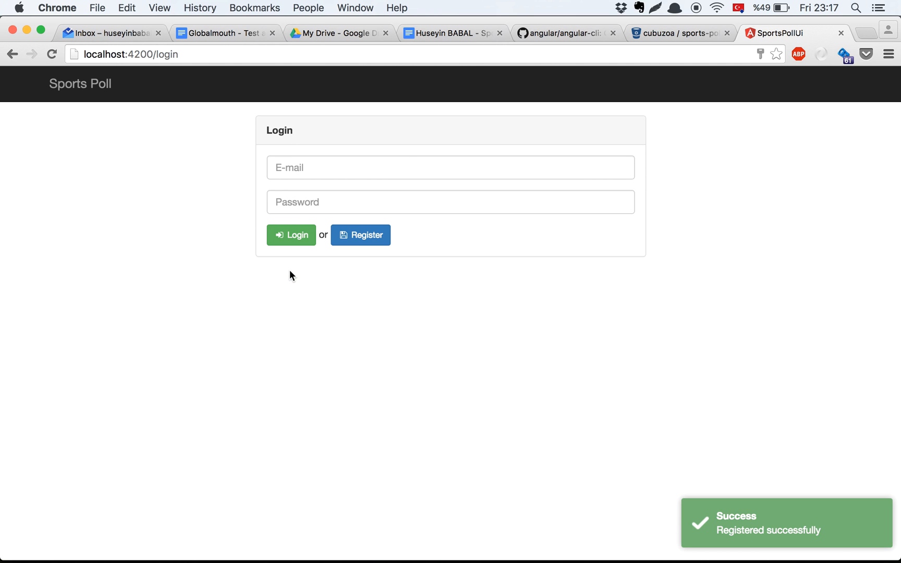
# - Log in with the huseyin account's e-mail and password to reach the voting page
pyautogui.write('huse')
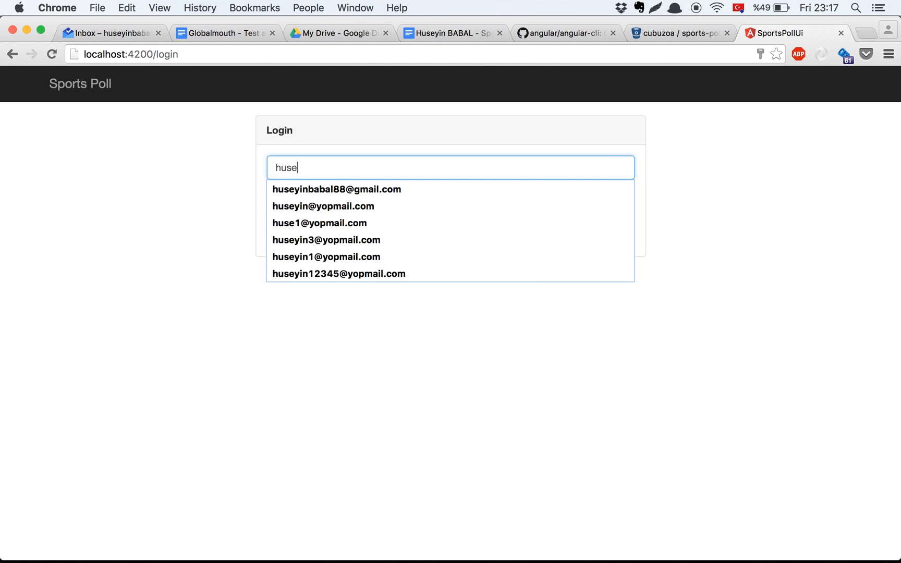
pyautogui.click(338, 273)
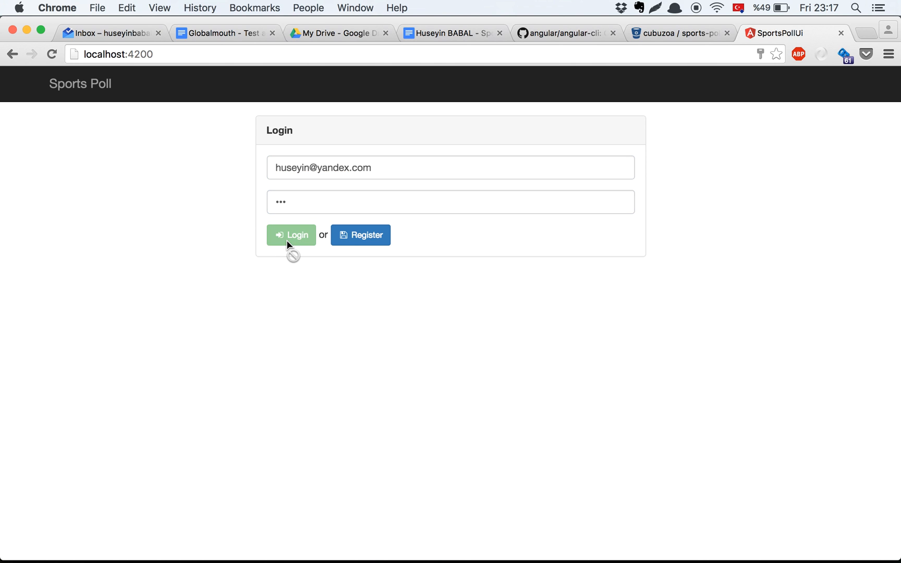
pyautogui.click(291, 235)
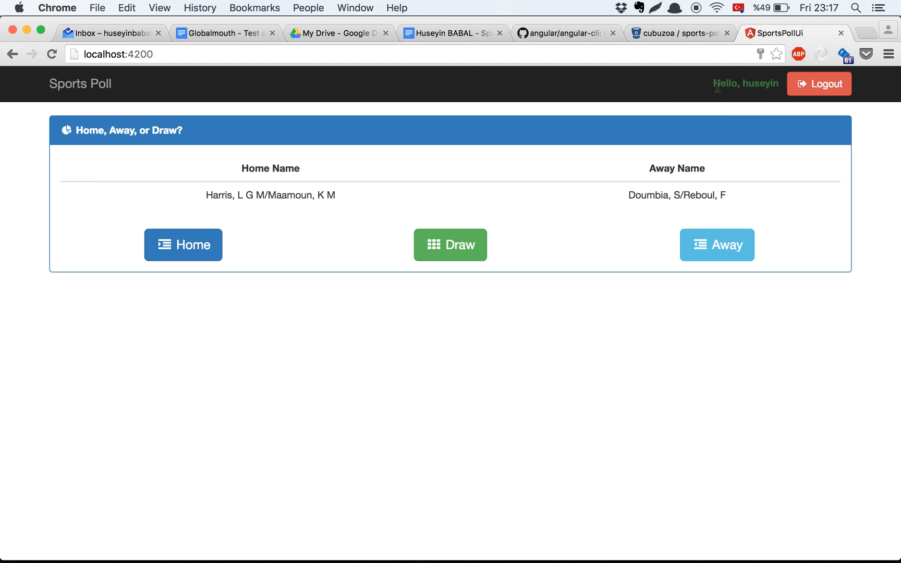
# - Vote on CA Bizertin, Zauralie Kurgan, Club Africain, Chania FC and Peter Lines events
pyautogui.moveTo(718, 83); pyautogui.dragTo(779, 83)
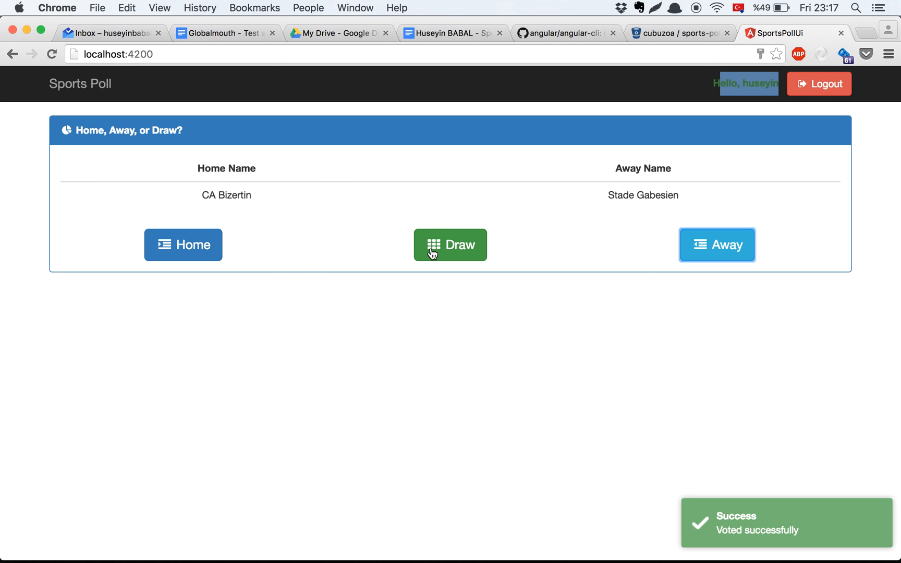
pyautogui.click(183, 246)
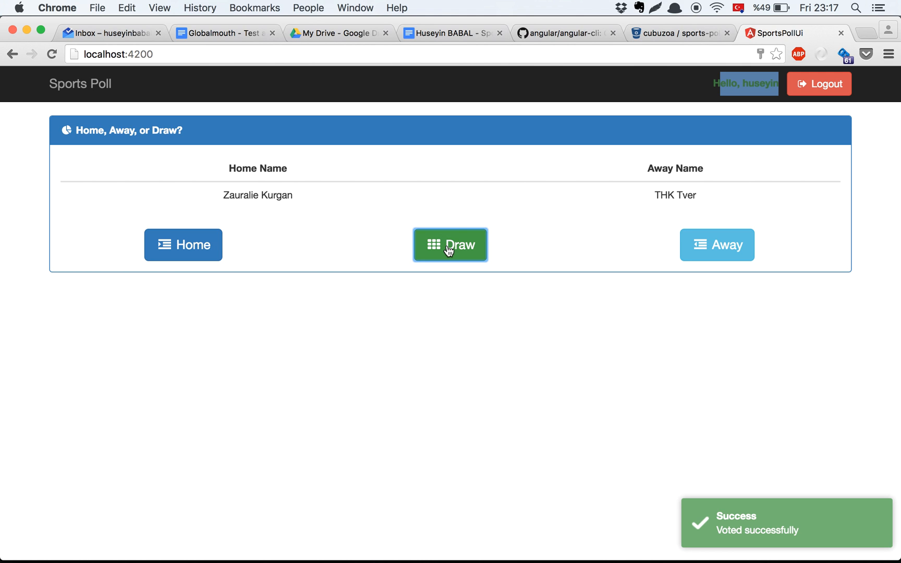
pyautogui.click(450, 245)
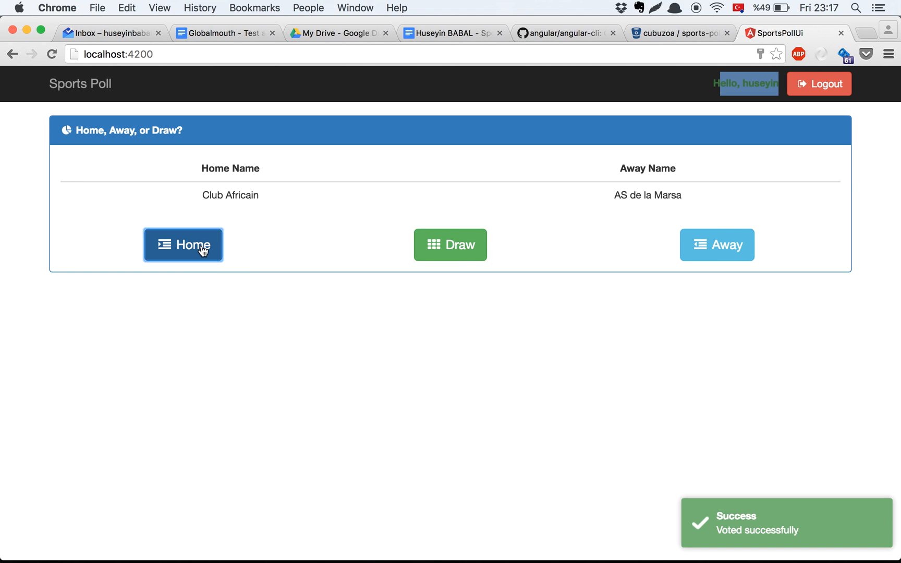
pyautogui.click(184, 244)
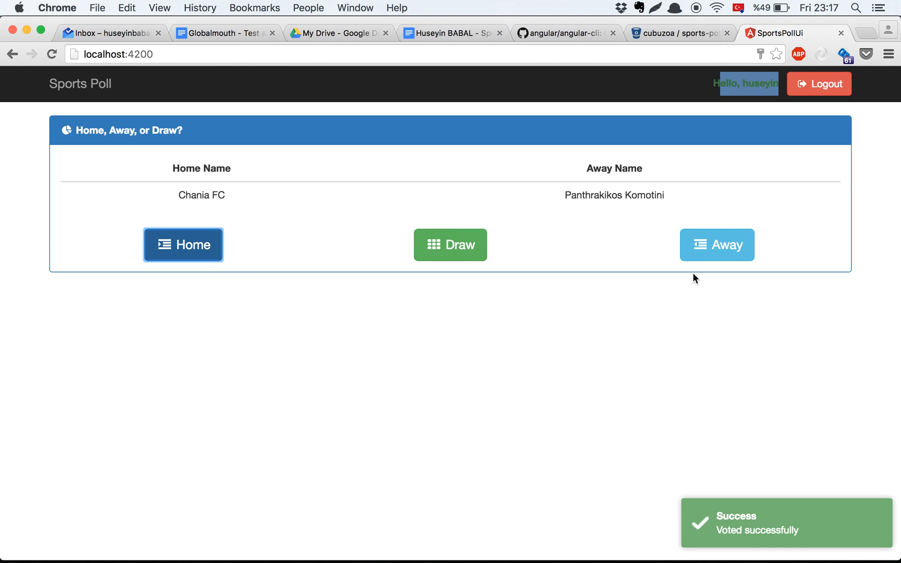
pyautogui.click(450, 245)
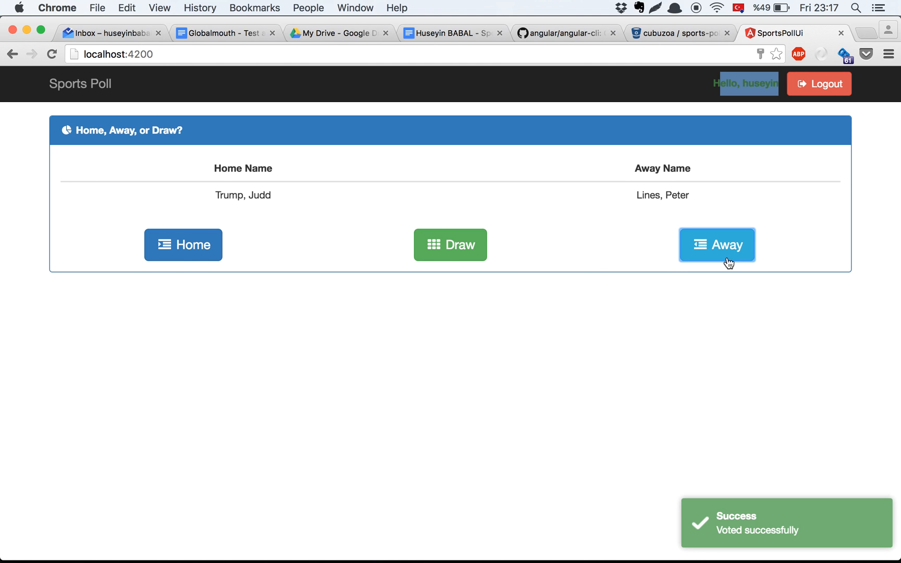
pyautogui.click(716, 244)
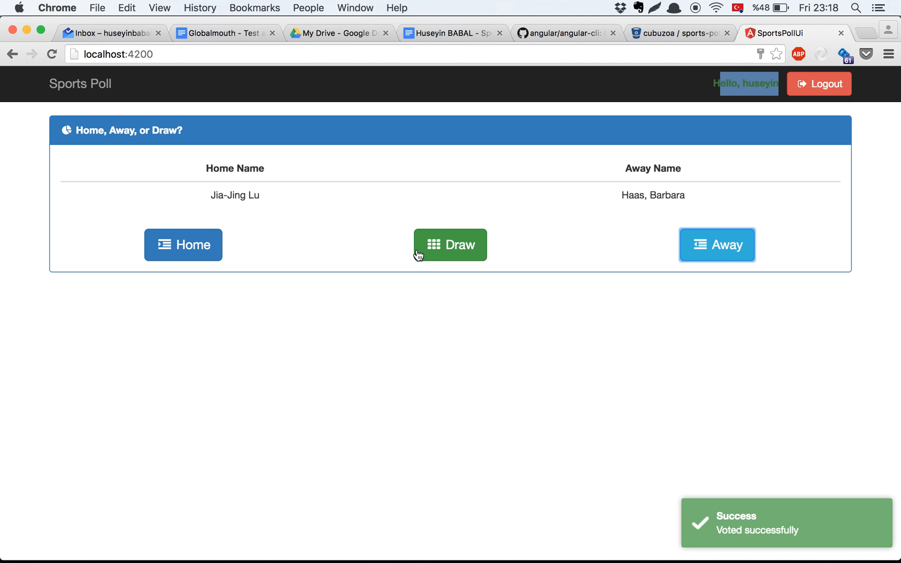
# - Vote on Jia-Jing Lu, Scott Clayton, Pla Malfeito, Ding Junhui and Baskova/Podlinska events
pyautogui.click(182, 244)
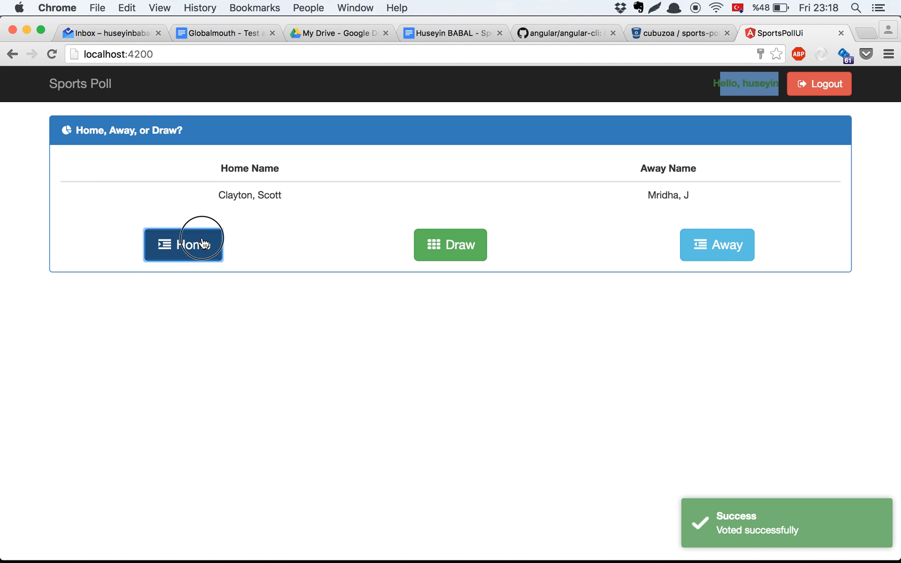
pyautogui.click(184, 244)
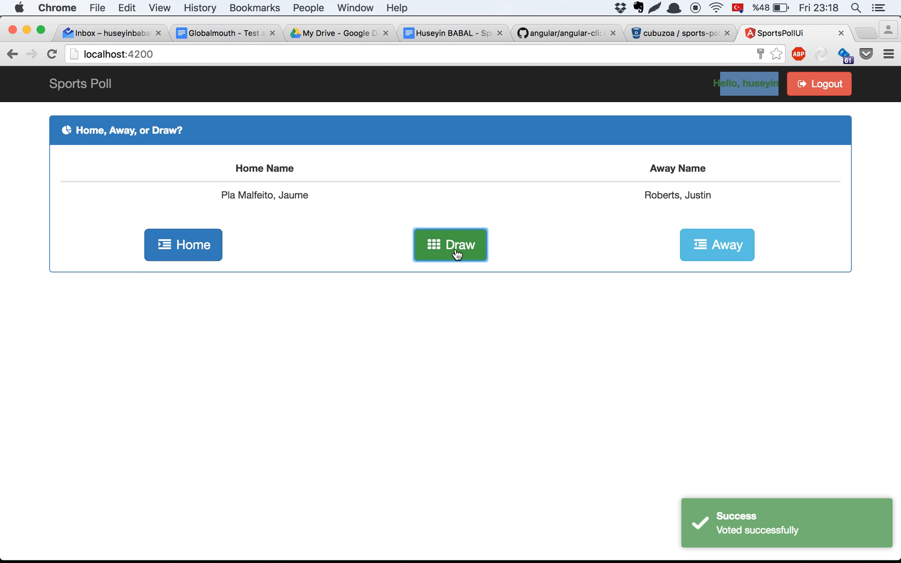
pyautogui.click(450, 246)
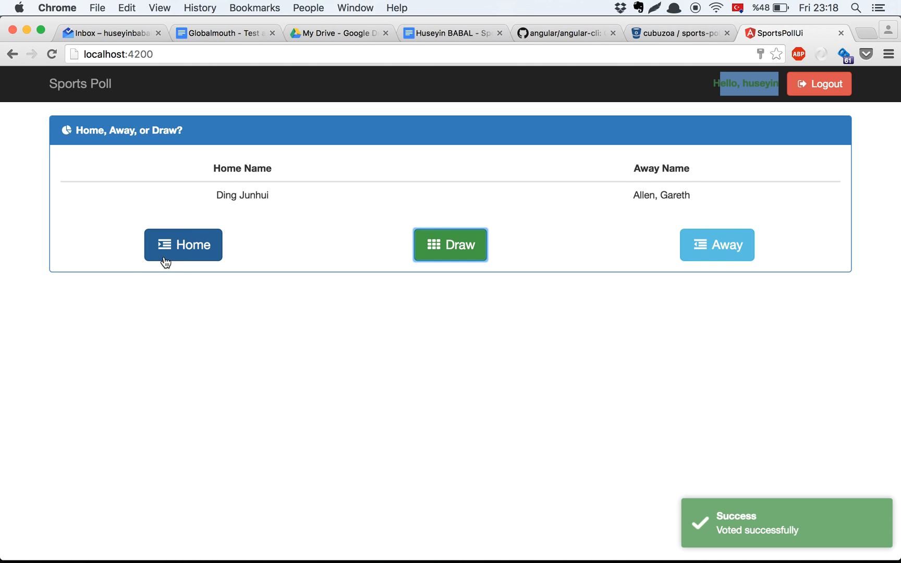
pyautogui.click(183, 245)
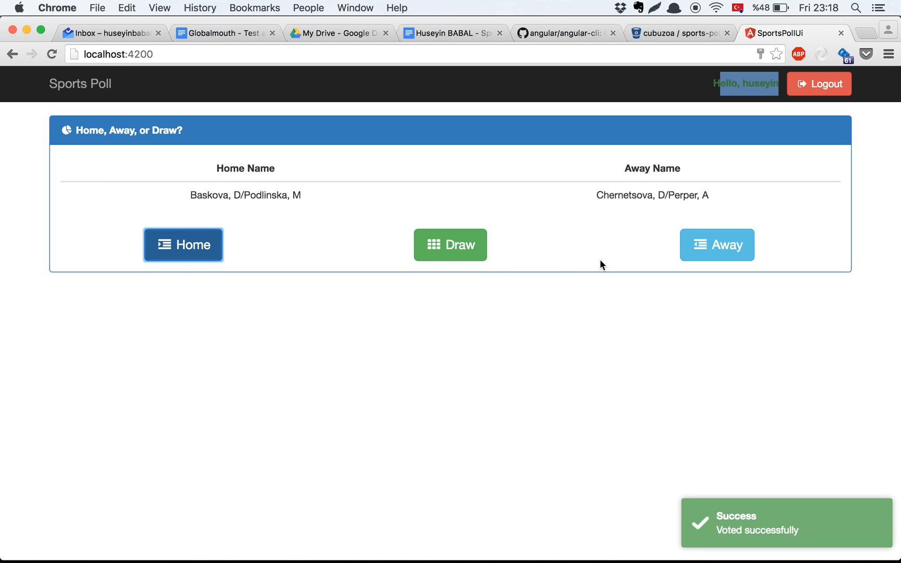
pyautogui.click(182, 244)
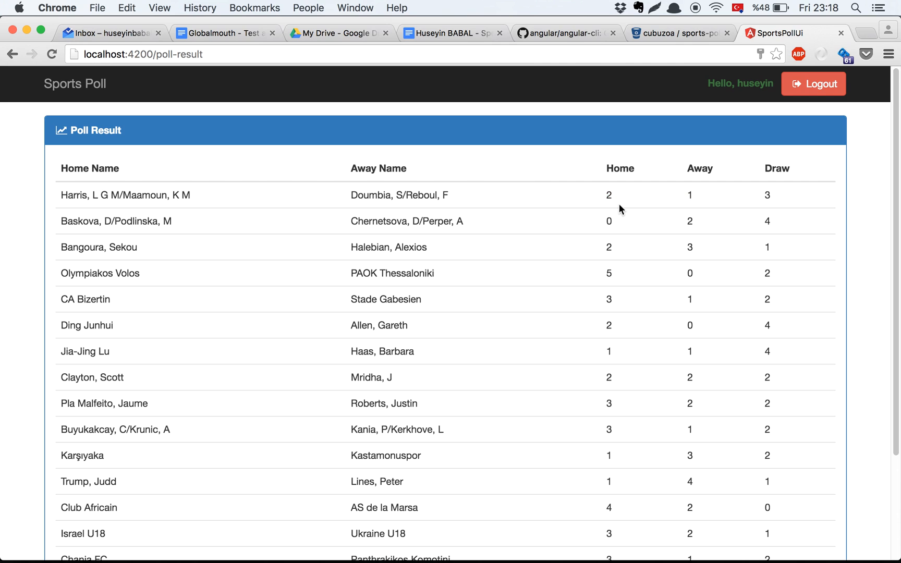
pyautogui.moveTo(637, 230)
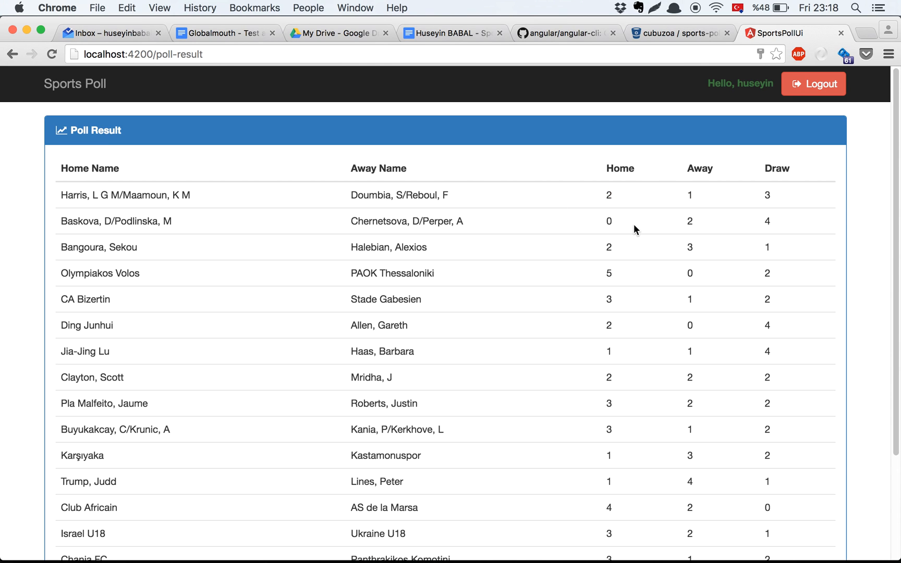
pyautogui.moveTo(601, 195)
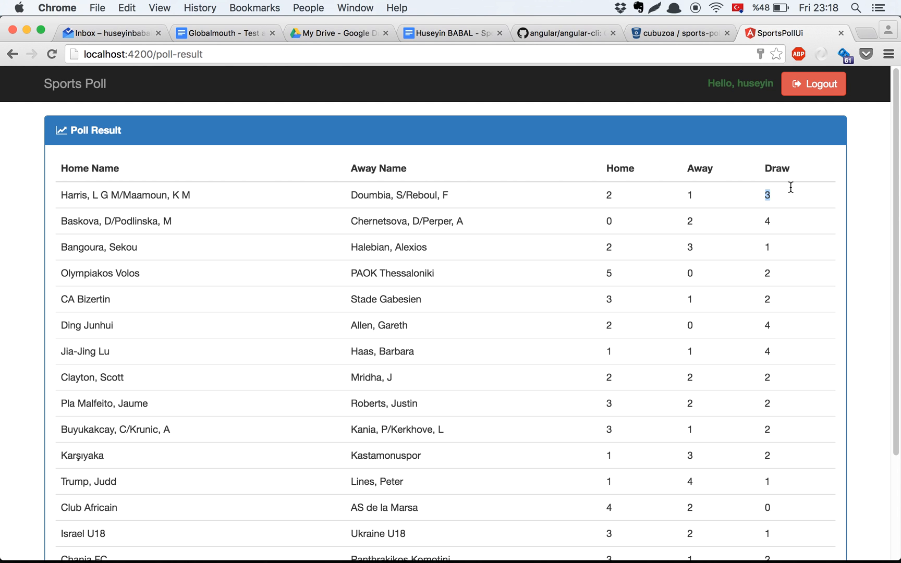
pyautogui.moveTo(424, 210)
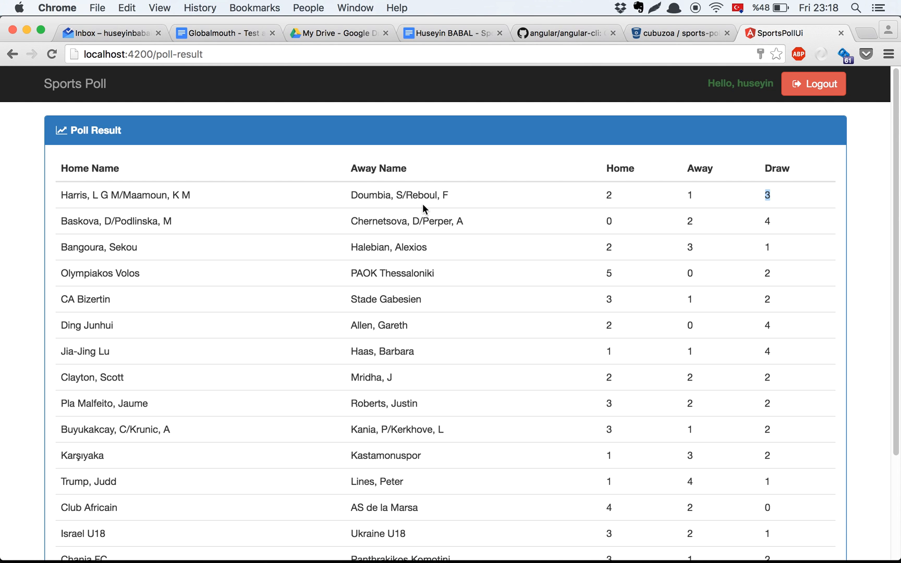
# - View the Poll Result table at localhost:4200/poll-result with Home, Away and Draw counts
pyautogui.click(813, 83)
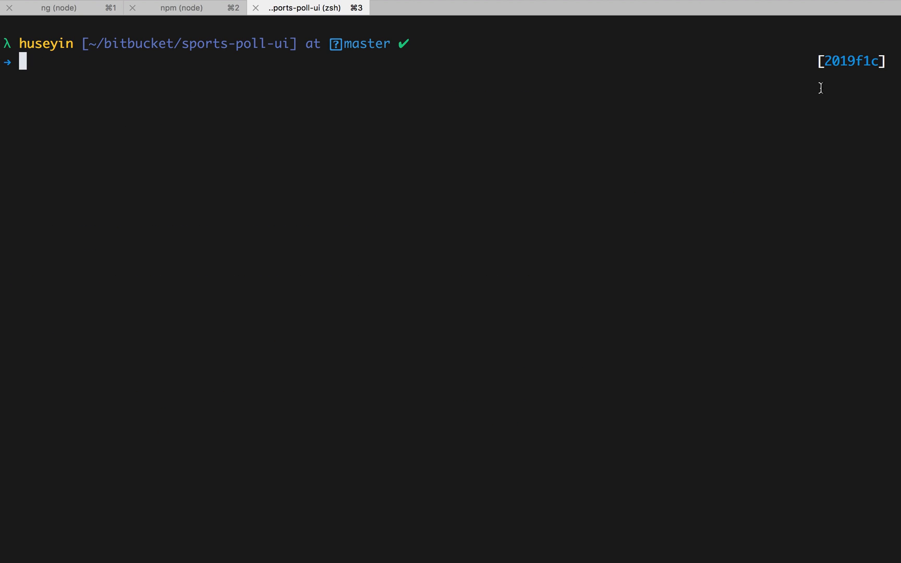
# - Run ng e2e in the third session to launch the sports-poll-ui end-to-end tests
pyautogui.write('n')
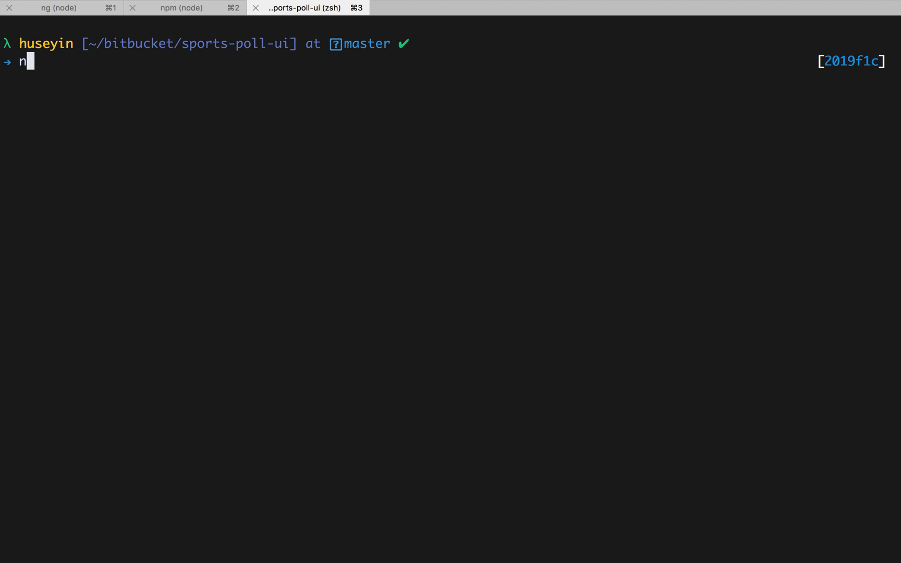
pyautogui.write('g e2')
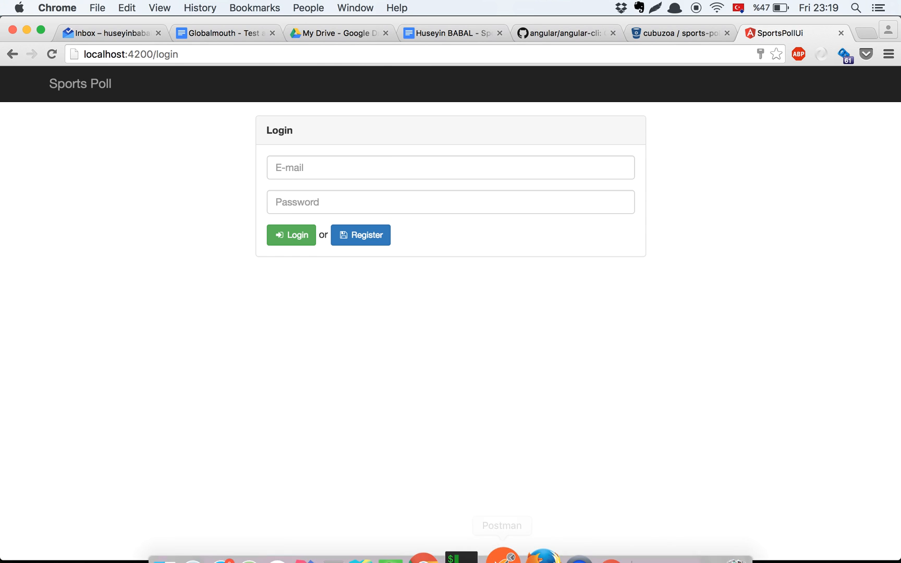
pyautogui.moveTo(602, 551)
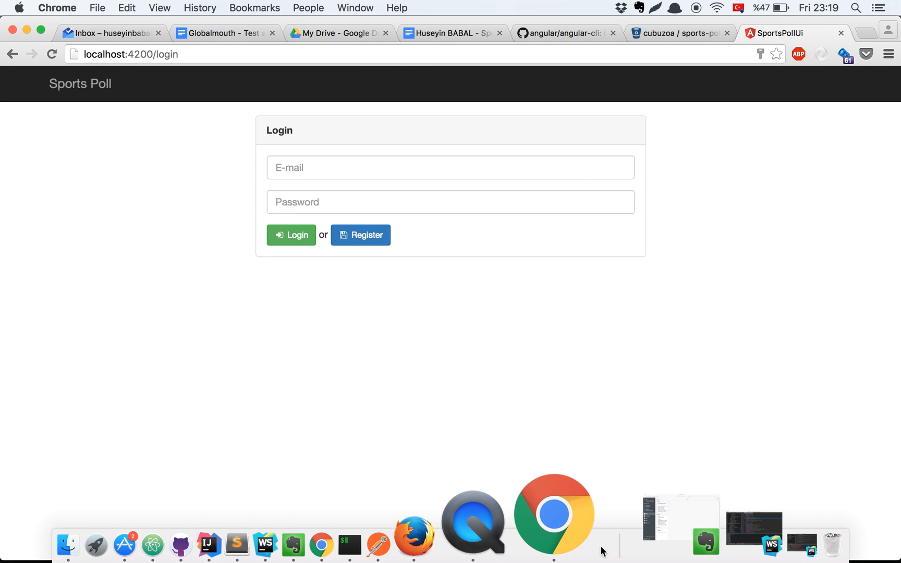
# - Focus the Protractor-controlled Chrome window running the automated registration test
pyautogui.click(360, 235)
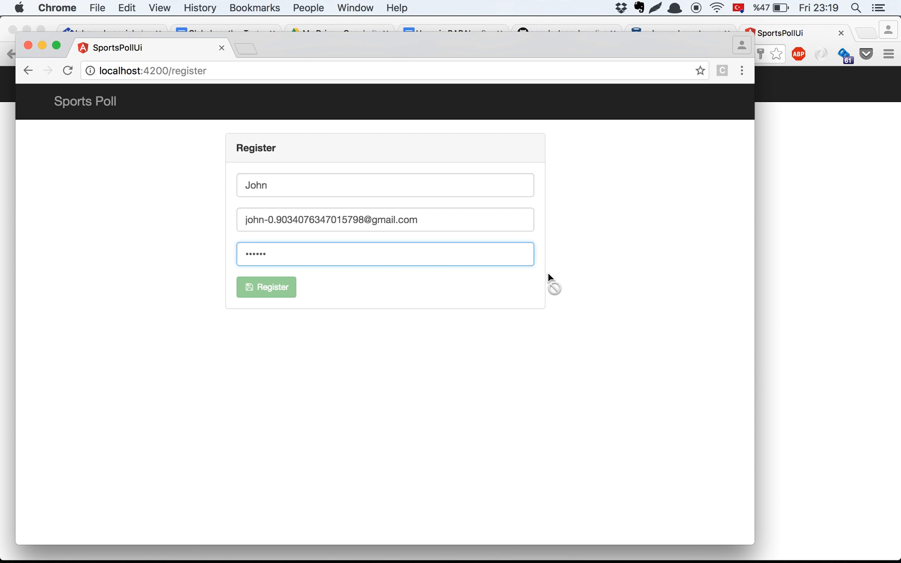
pyautogui.click(266, 286)
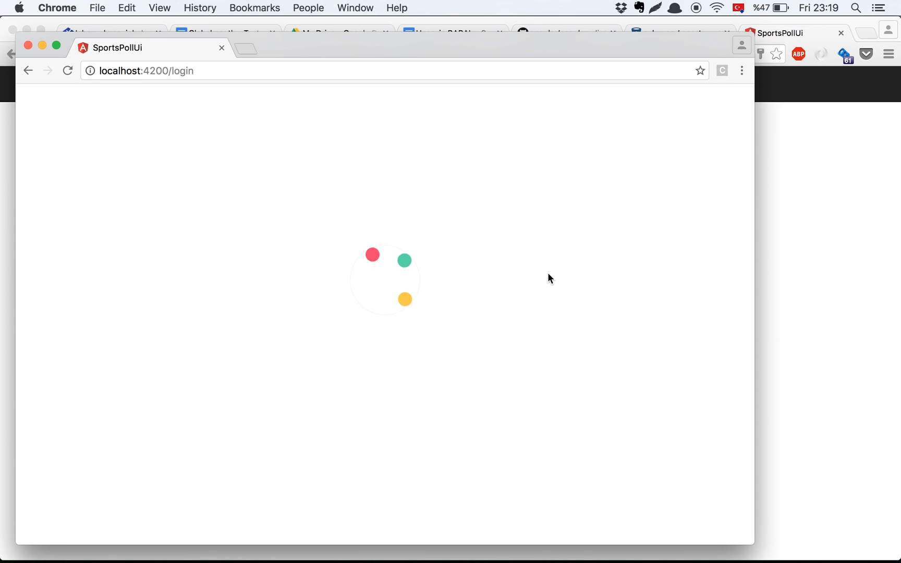